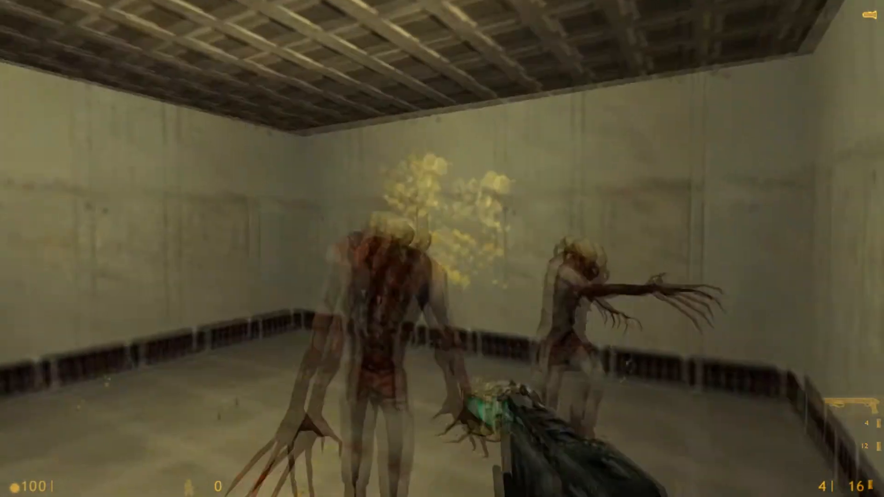
Step: Browse the loaded textures and filter by 'aaa' to find AAATRIGGER
click(442, 248)
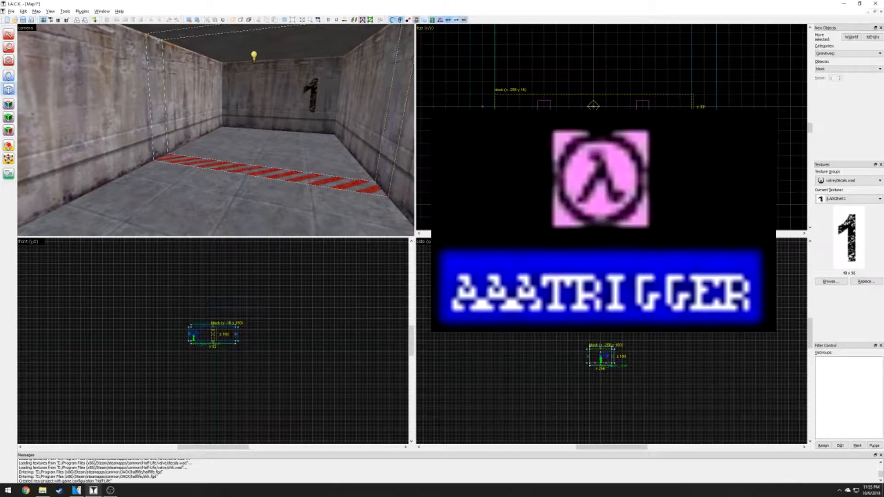
click(830, 282)
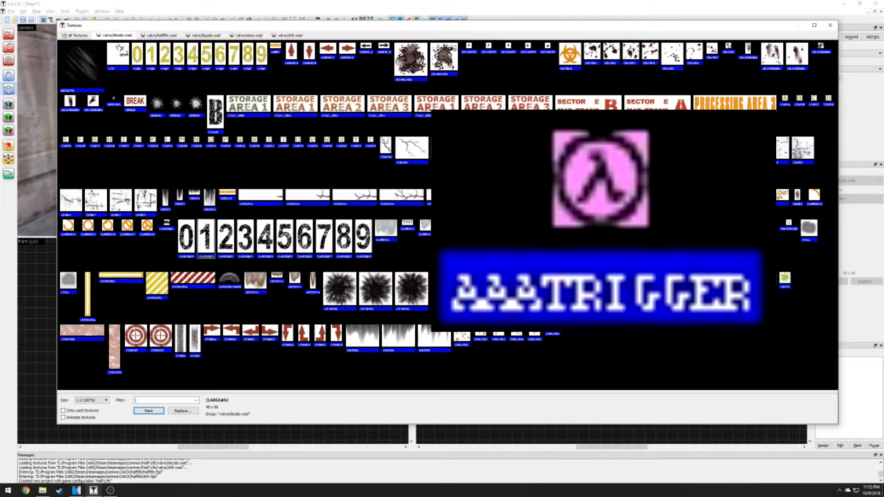
text(aaa)
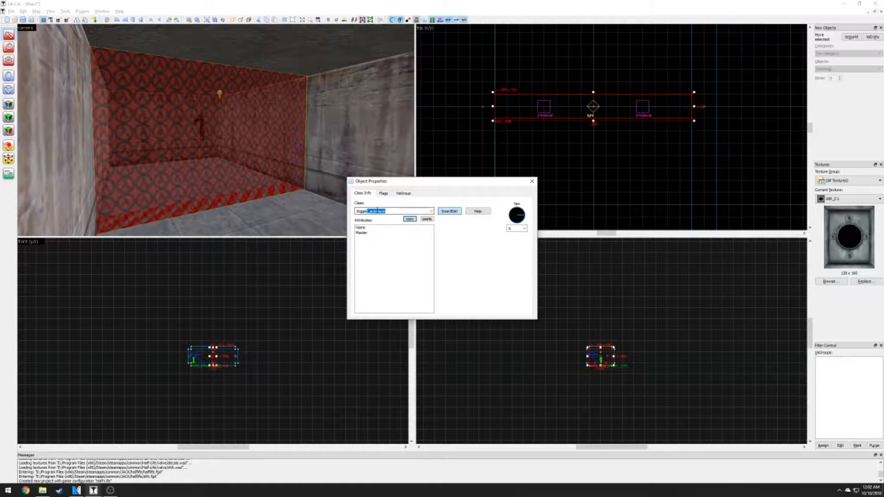
Step: Choose trigger_once as the class for the trigger brush entity
click(532, 182)
text(once)
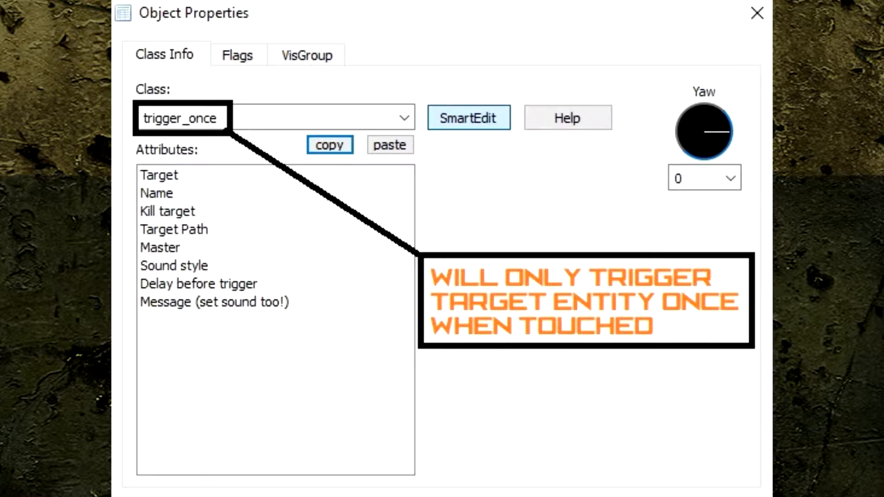
click(755, 12)
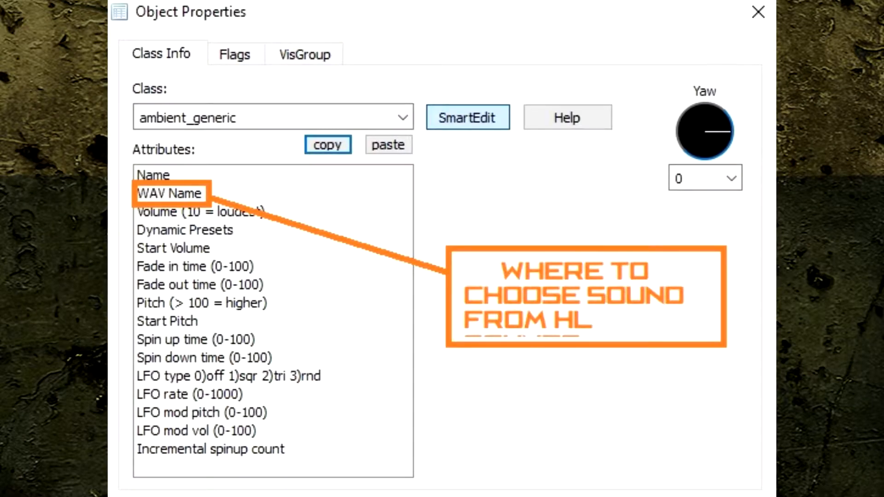
Step: Pick a Half-Life WAV for the ambient_generic and flag it Medium Radius and Start Silent
double_click(171, 193)
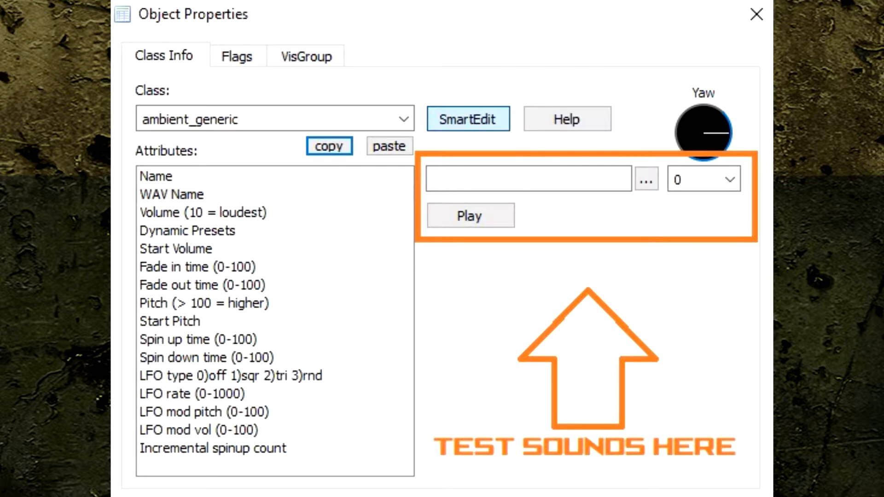
click(645, 178)
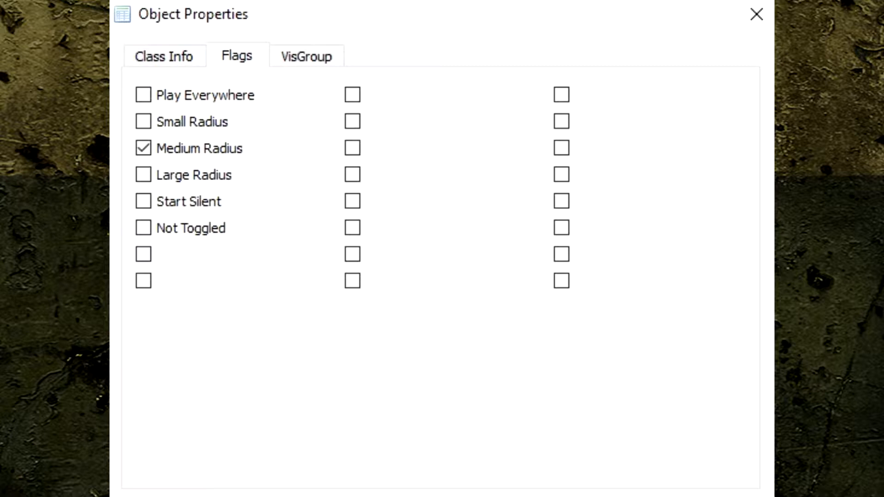
click(143, 200)
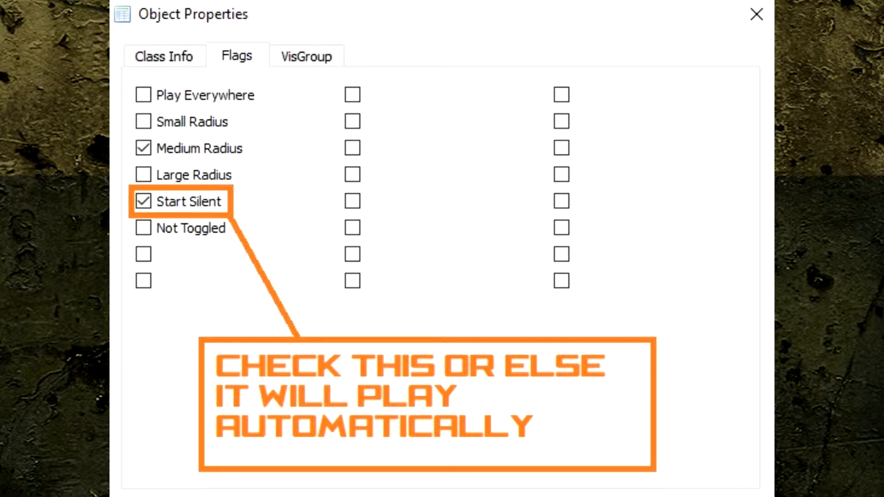
click(164, 56)
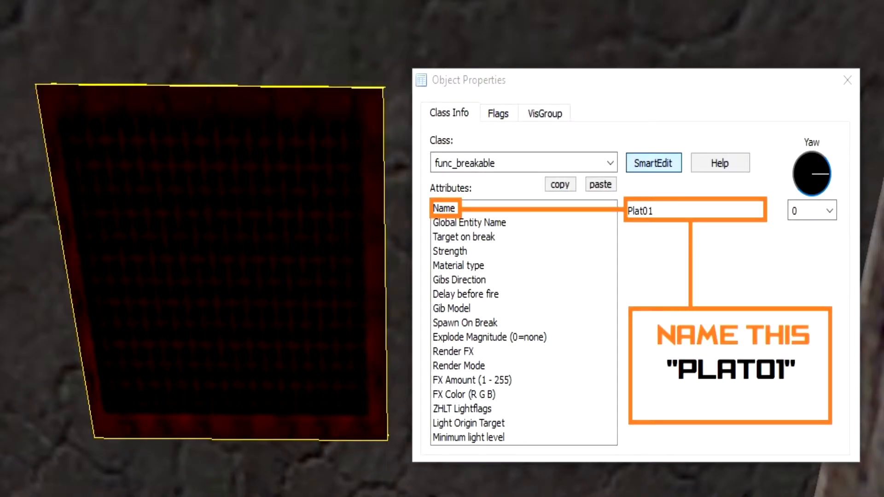
Step: Name the func_breakable platform Plat01
click(847, 79)
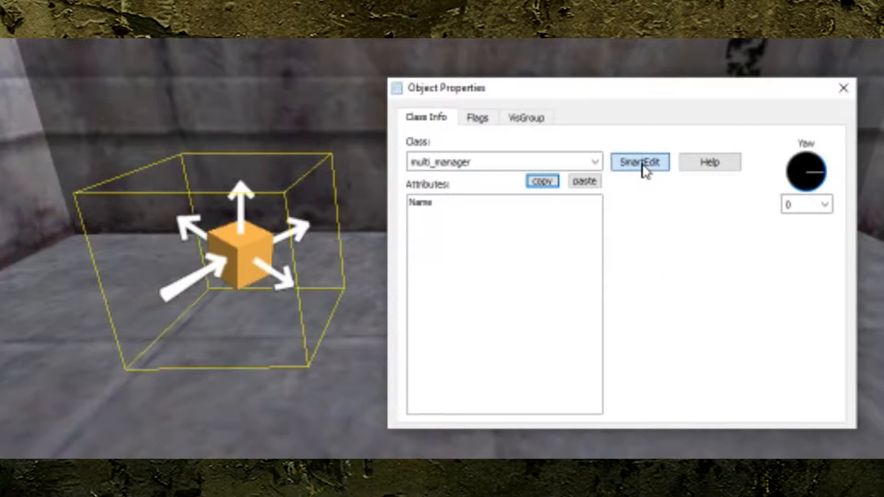
Step: Add multi_manager keyvalues Great01 = 1 and Plat01 = 2 with SmartEdit off
click(641, 162)
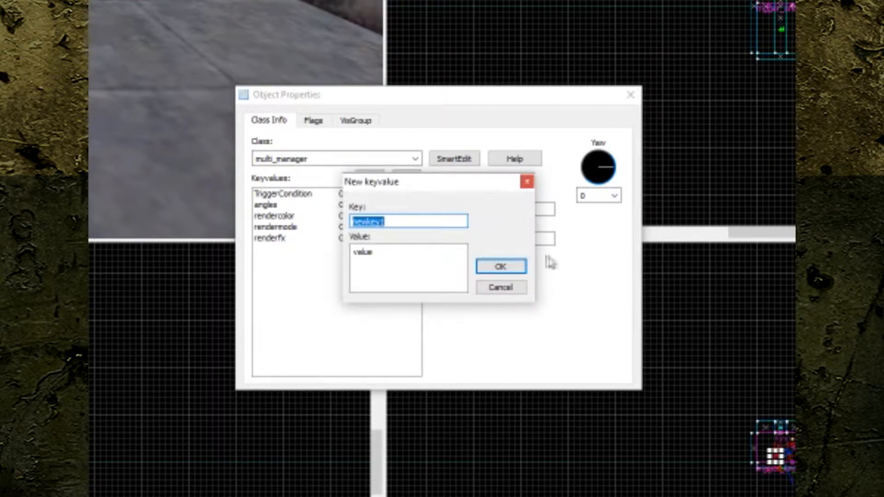
mouse_move(583, 263)
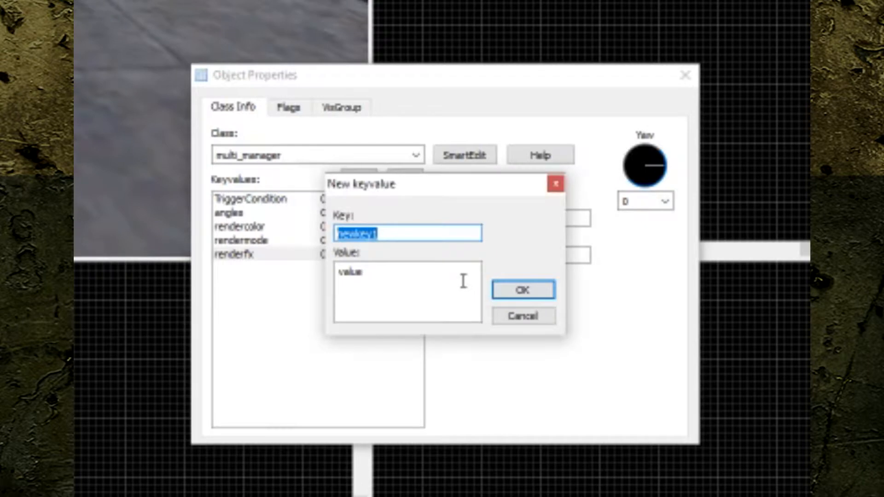
text(Great01)
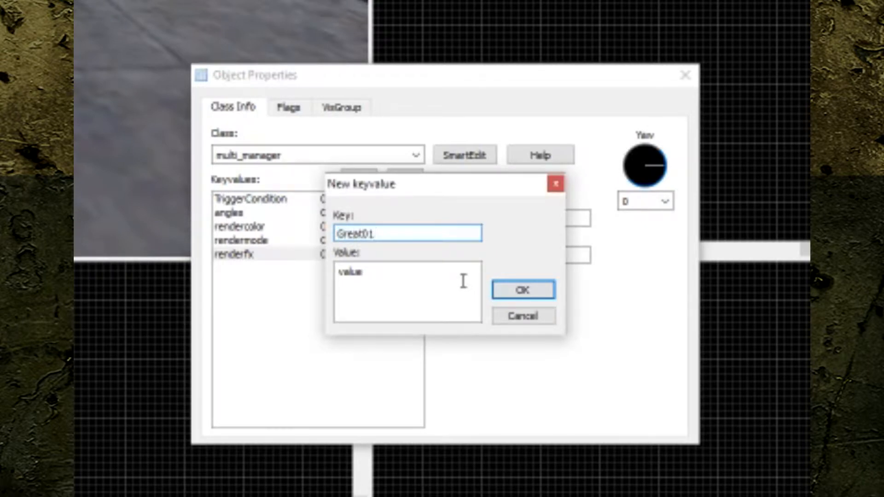
text(1)
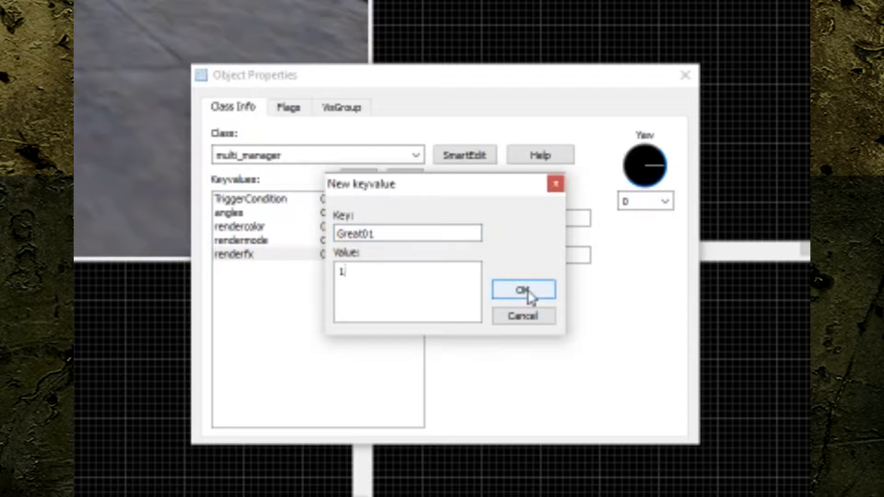
click(522, 289)
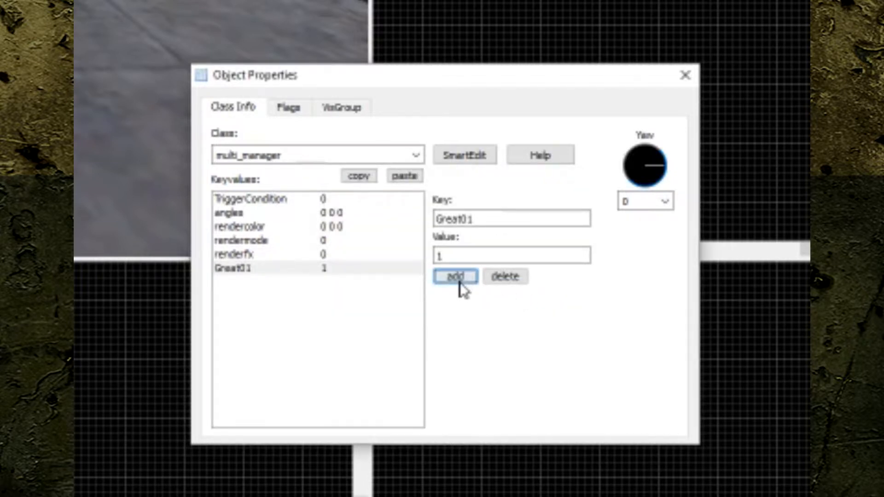
click(455, 276)
text(2)
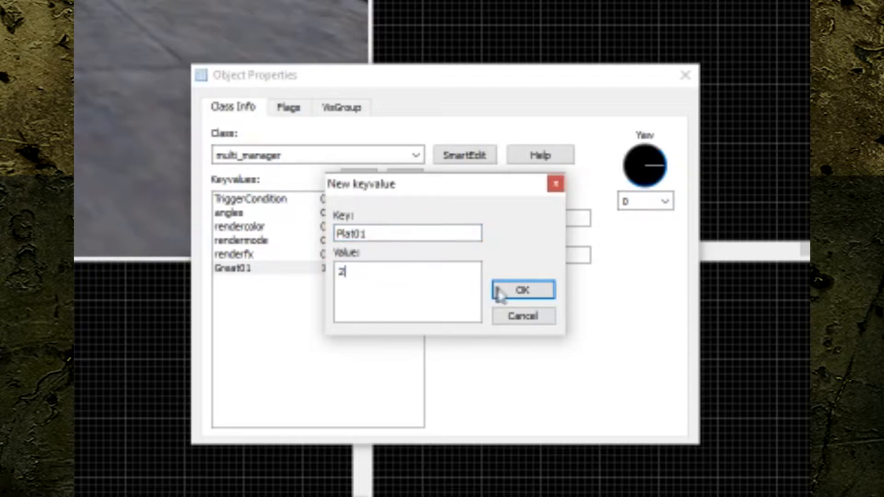
click(523, 290)
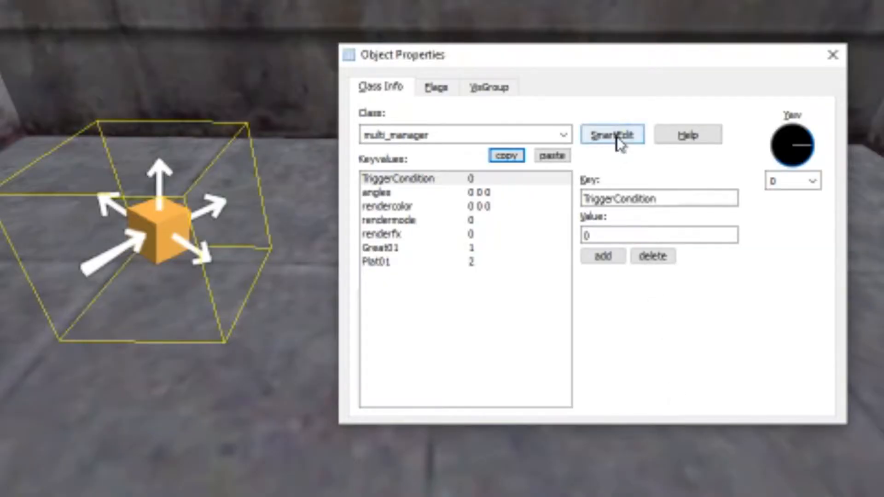
Step: In SmartEdit, give the trigger_once a name and set its Target to mm01
click(613, 134)
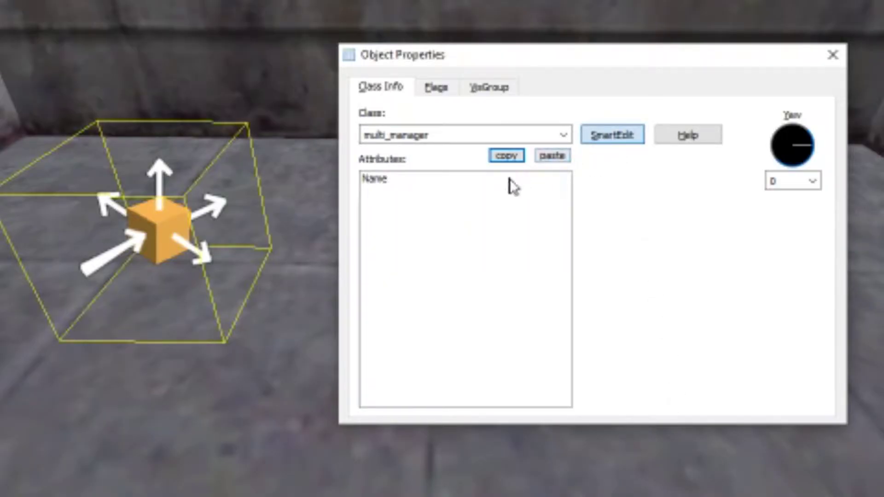
click(375, 178)
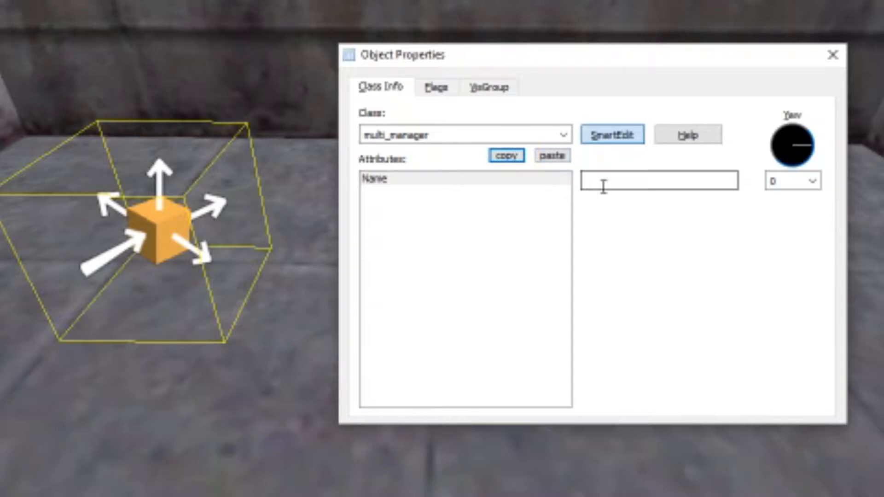
text(MMD1)
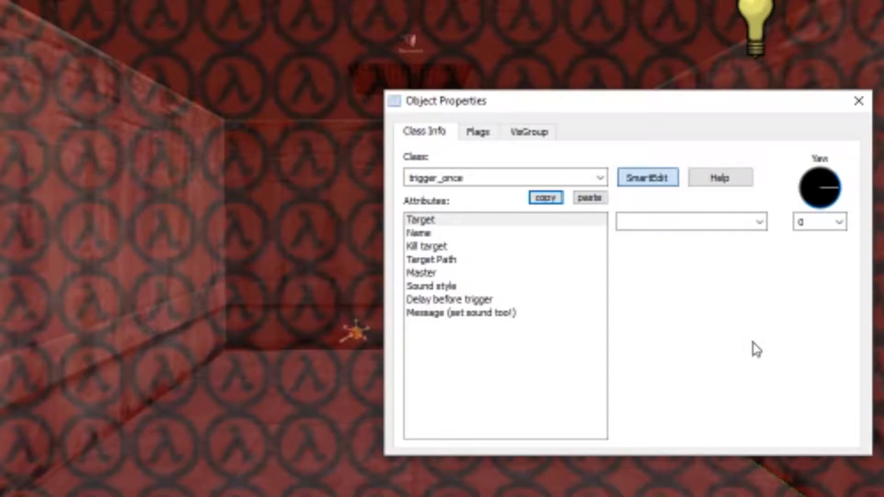
click(681, 222)
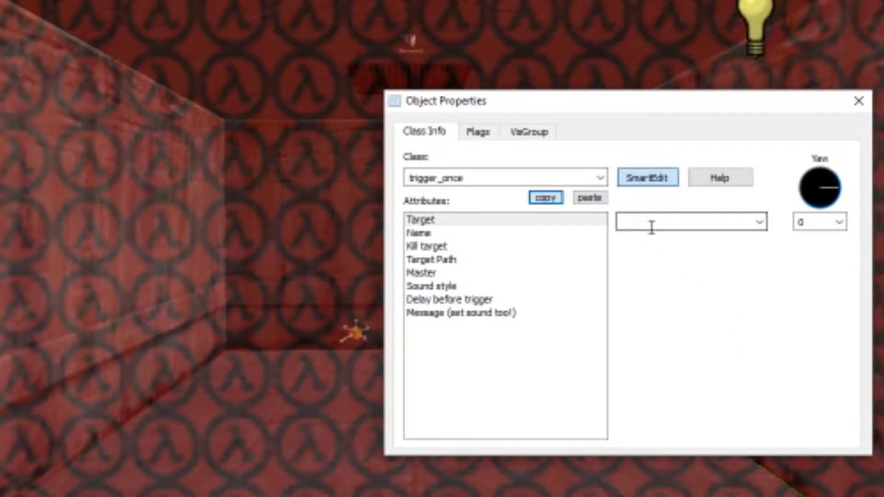
text(mm01)
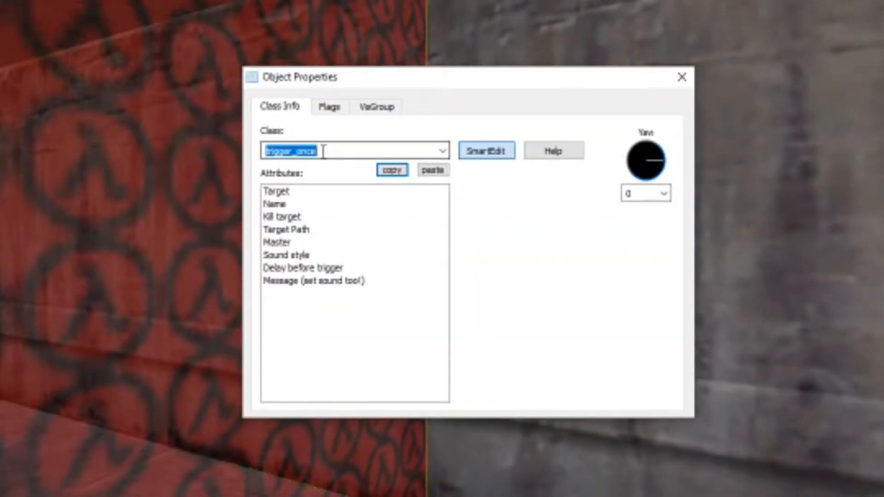
Step: Change the brush's class to trigger_multiple so it fires repeatedly
text(trigger_multiple)
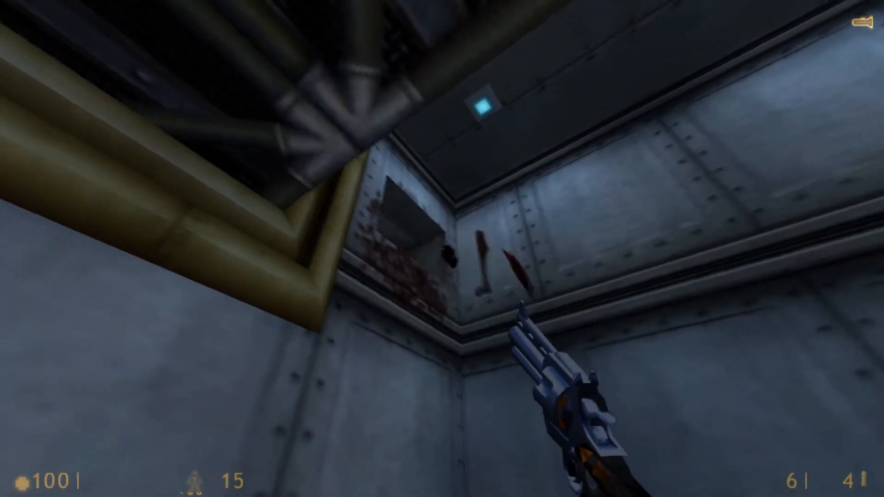
mouse_move(441, 249)
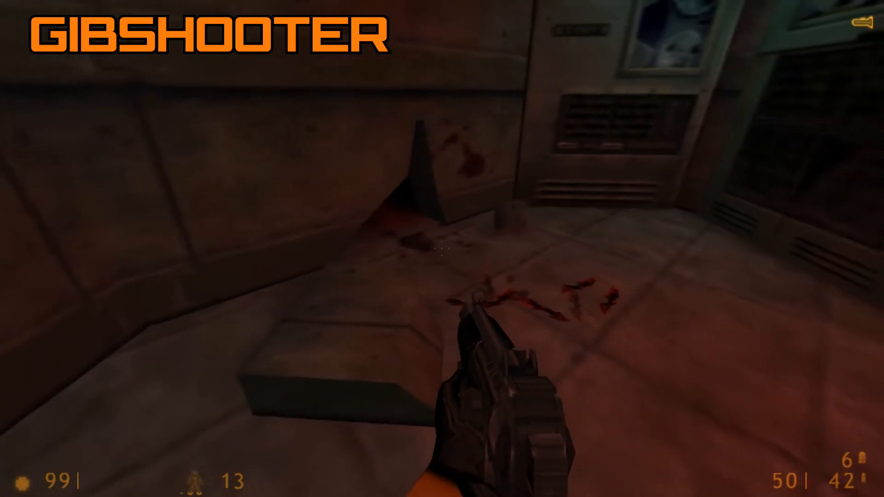
Step: Delete the unwanted point entity to make room for a gibshooter
key(Delete)
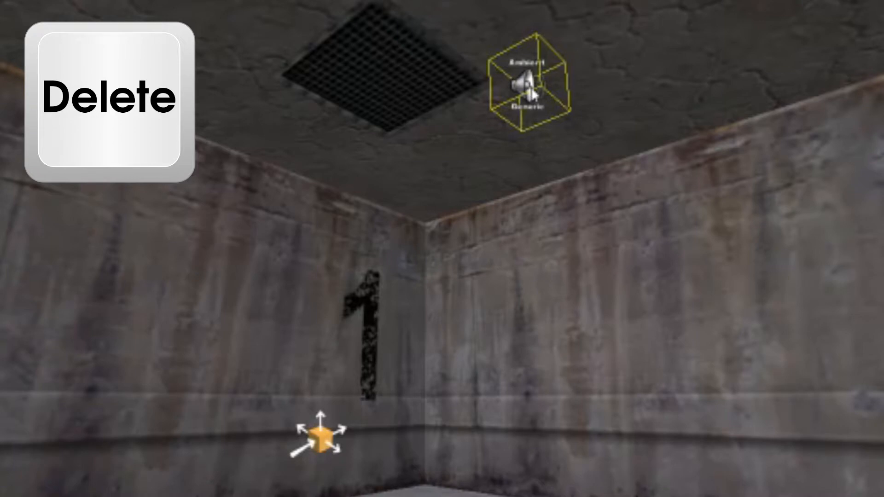
key(Delete)
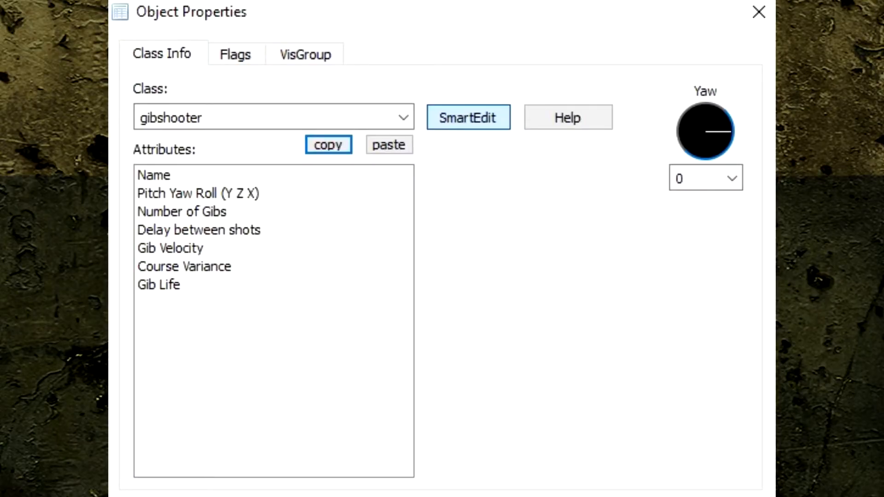
Step: Aim the gibshooter Down with 10 gibs, 0 delay, 250 velocity and 0.15 course variance
click(235, 55)
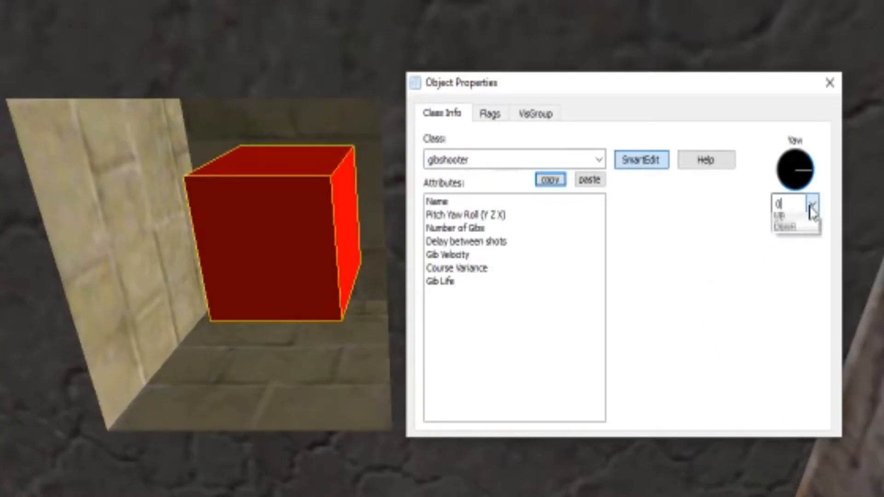
click(791, 227)
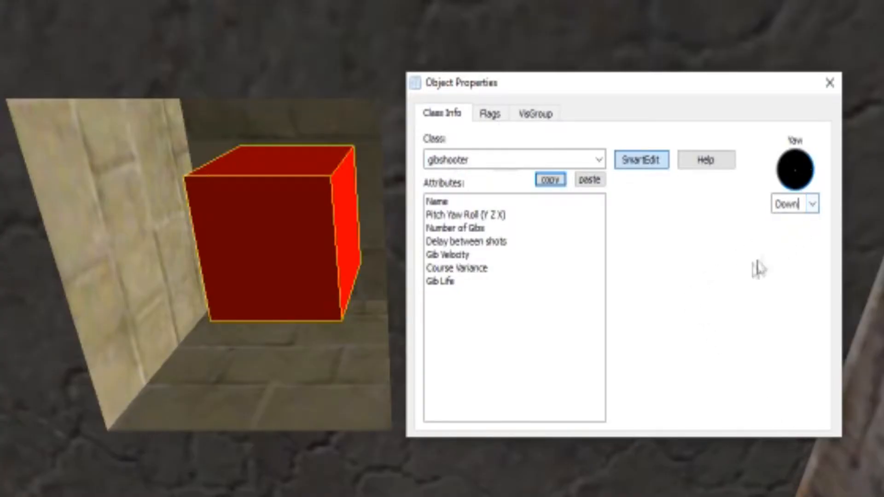
mouse_move(735, 286)
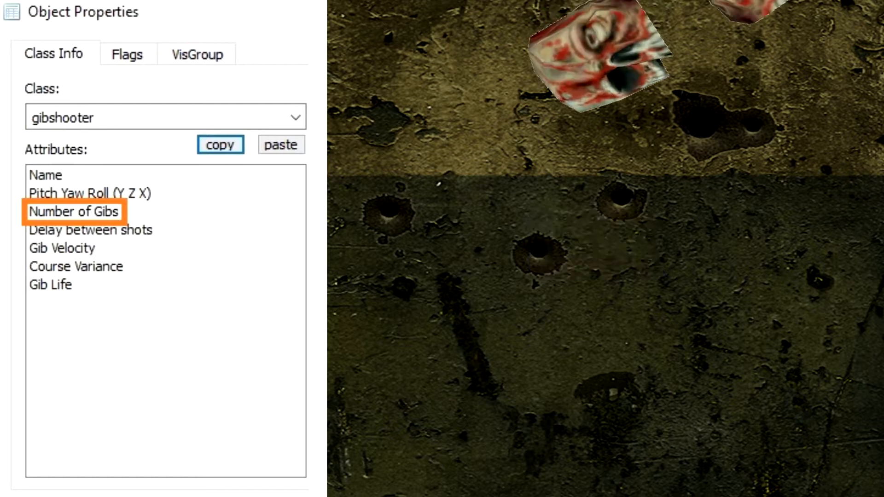
click(90, 230)
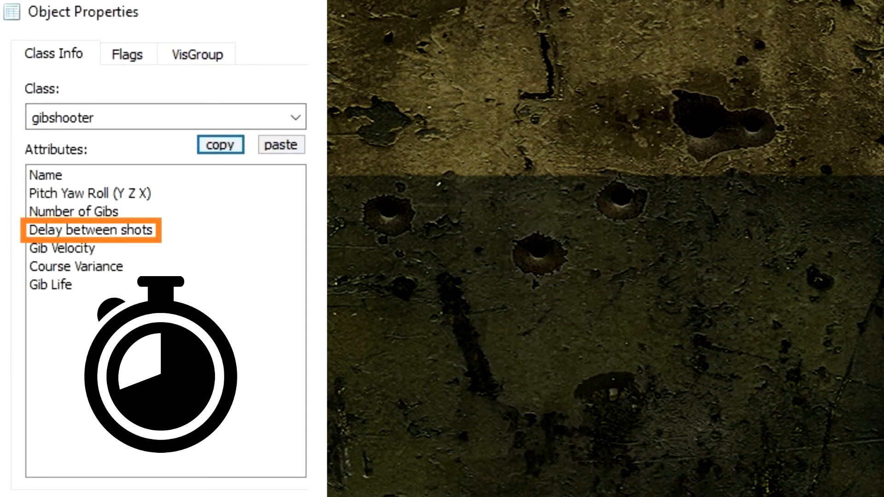
click(63, 248)
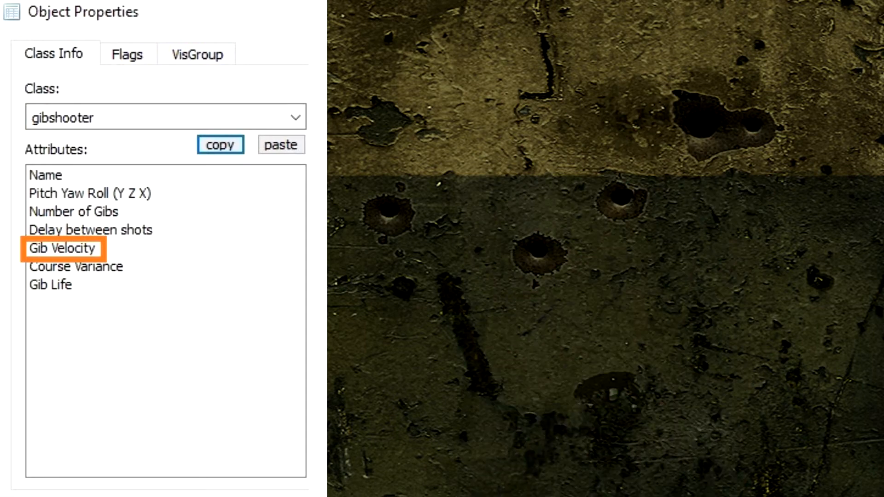
click(77, 267)
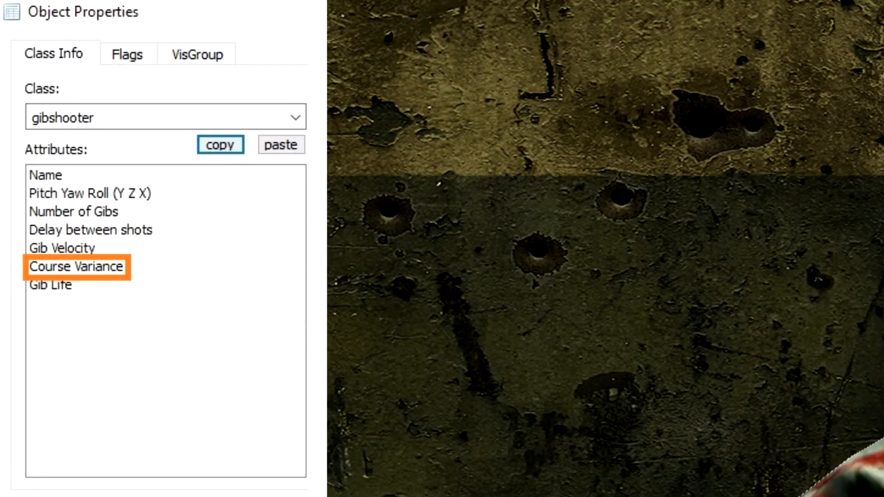
click(48, 285)
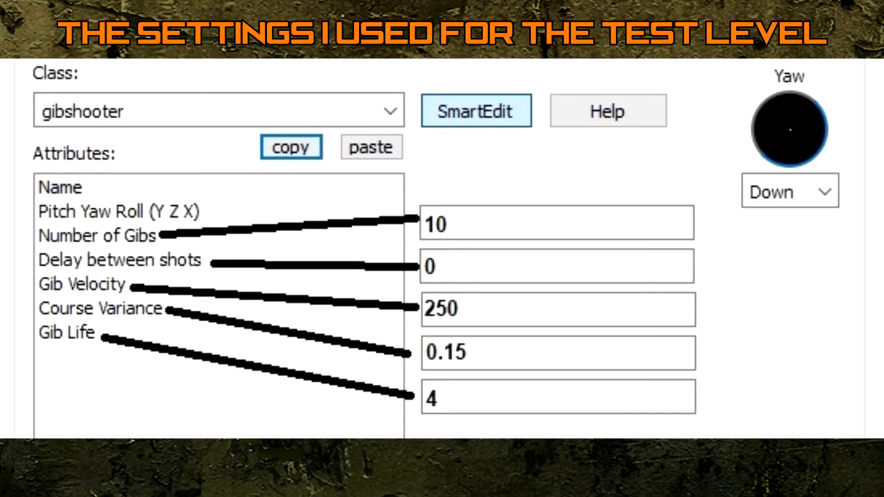
click(235, 54)
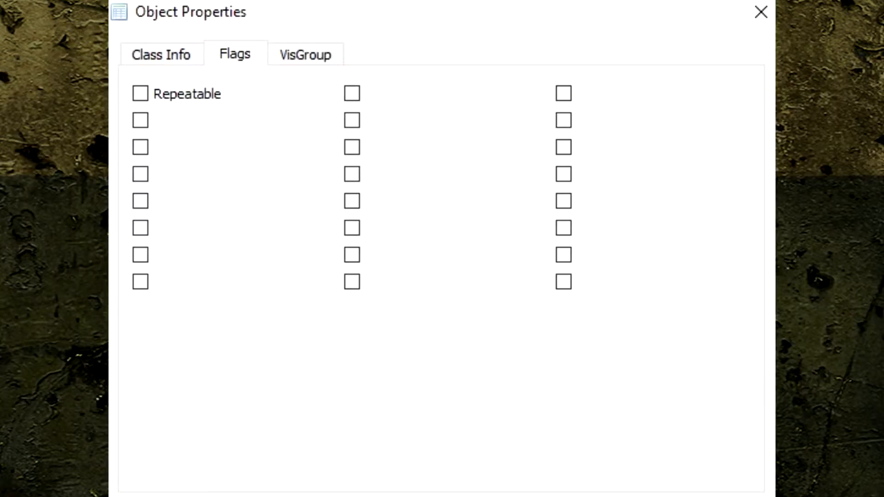
Step: Return to the gibshooter's Class Info attributes to edit its Name
click(140, 94)
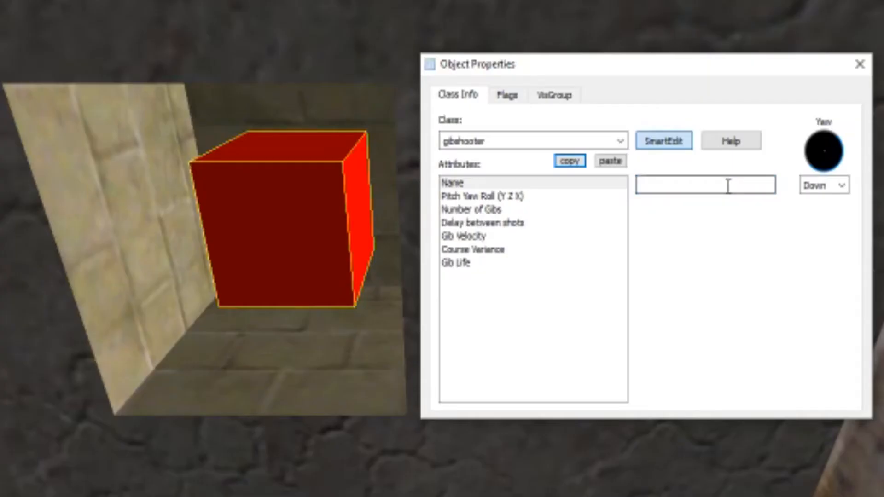
Step: Name the gibshooter Gib01 and set the trigger_multiple's Target to Gib01
text(Gib01)
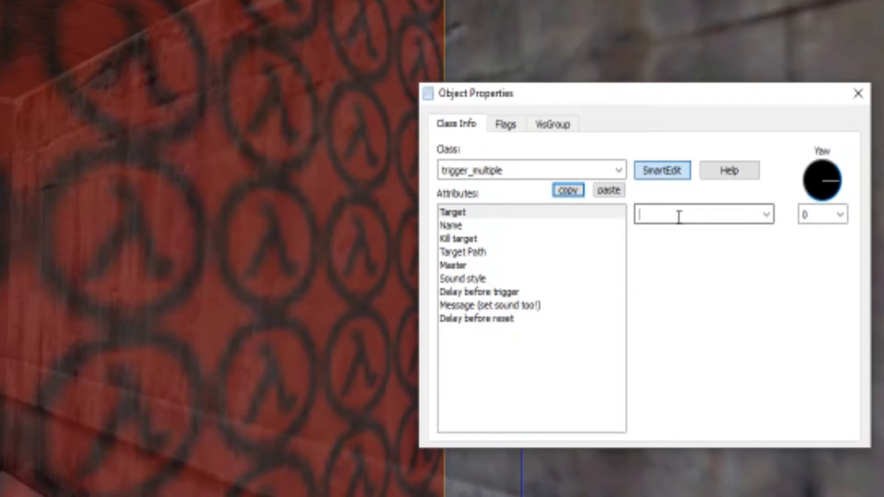
text(Gib01)
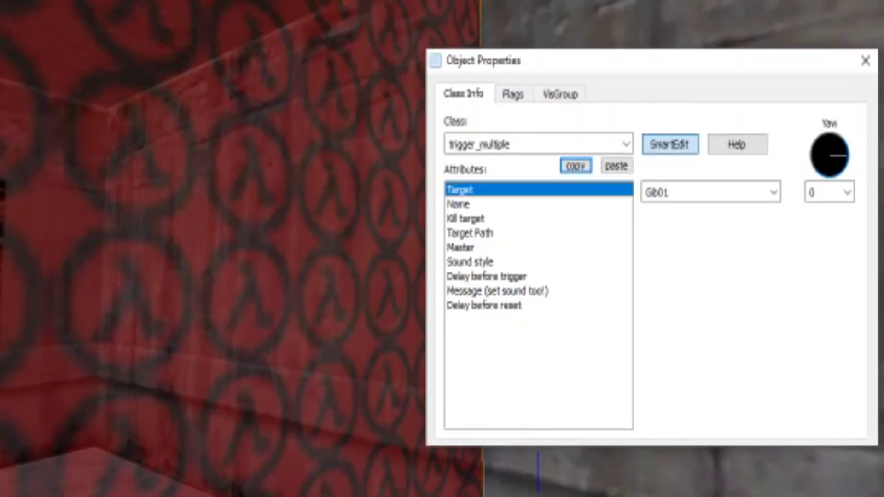
click(484, 305)
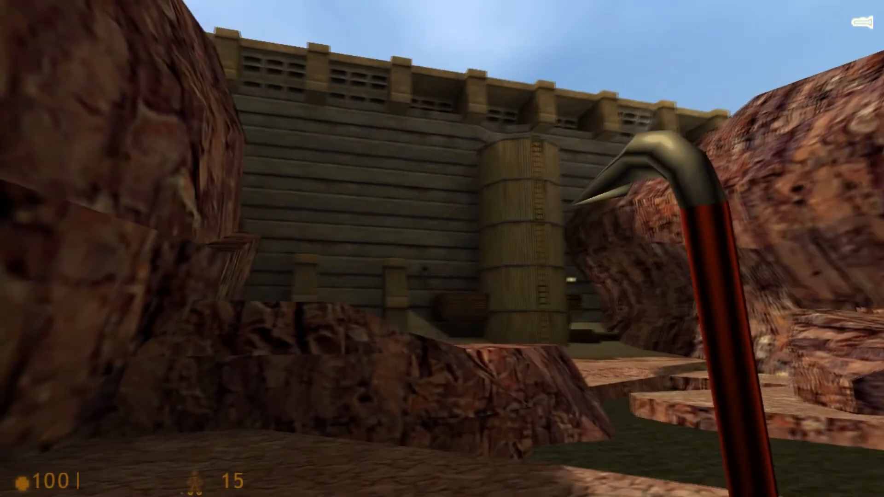
scroll(left, 3)
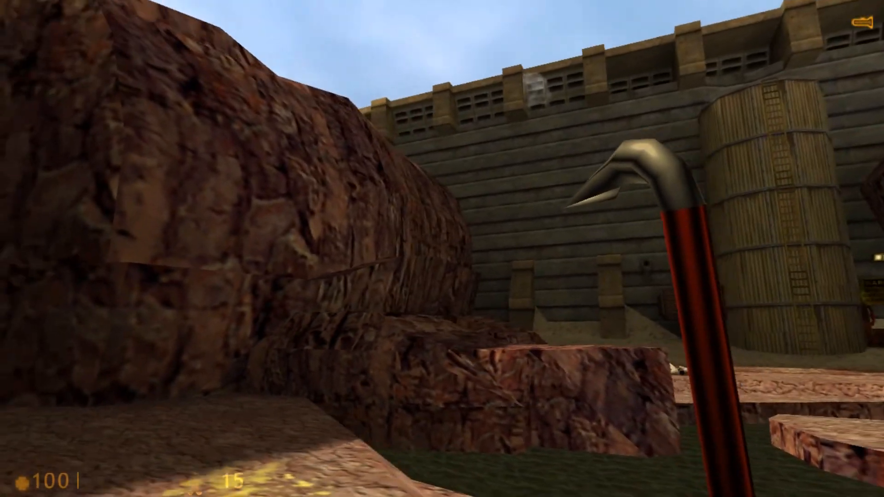